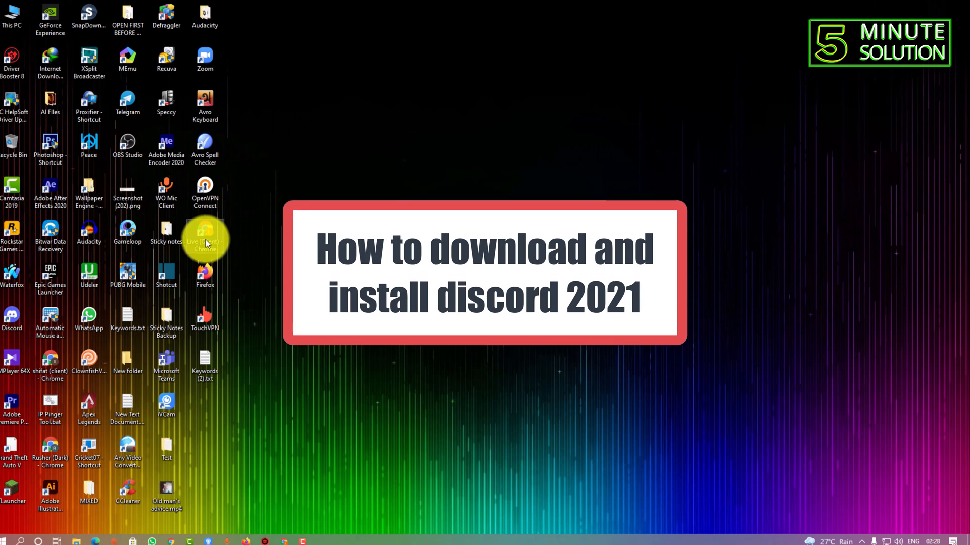
Launch Chrome and go to discord.com by entering 'disco' in the address bar
double_click(205, 232)
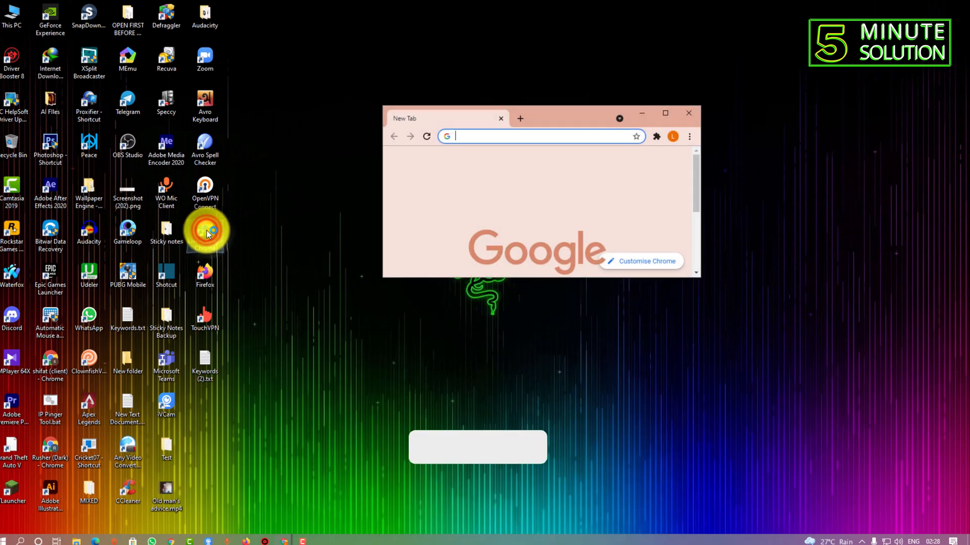
click(665, 113)
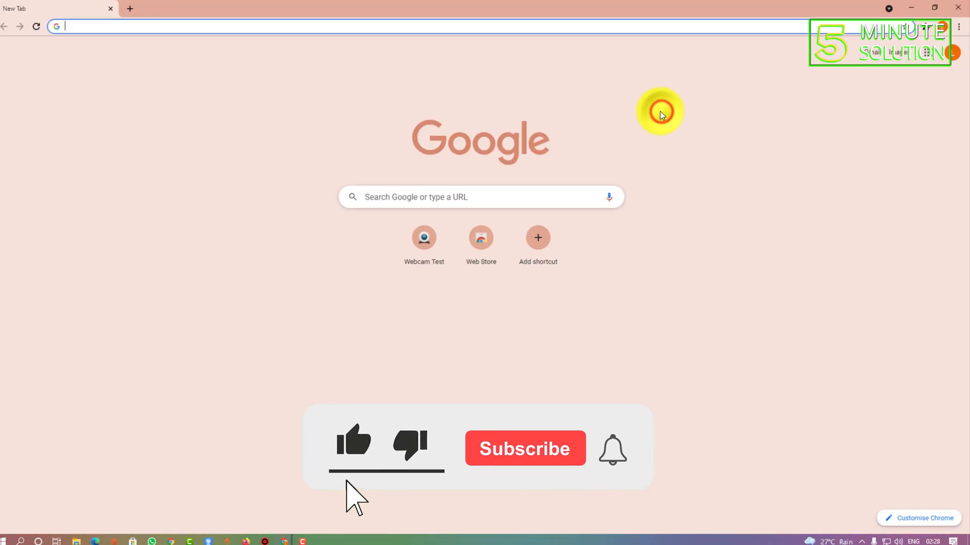
text(disco)
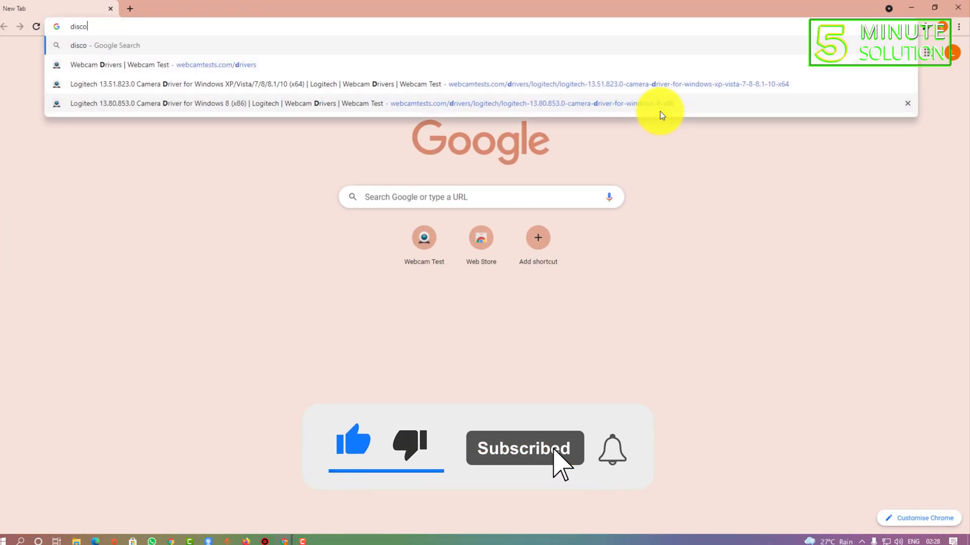
key(Enter)
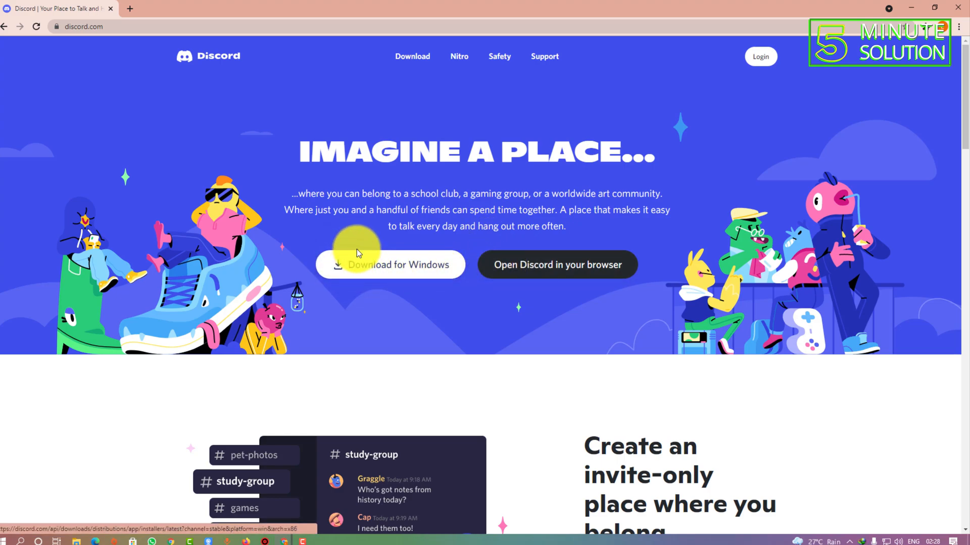
Download DiscordSetup.exe for Windows via IDM and run the finished installer
click(390, 265)
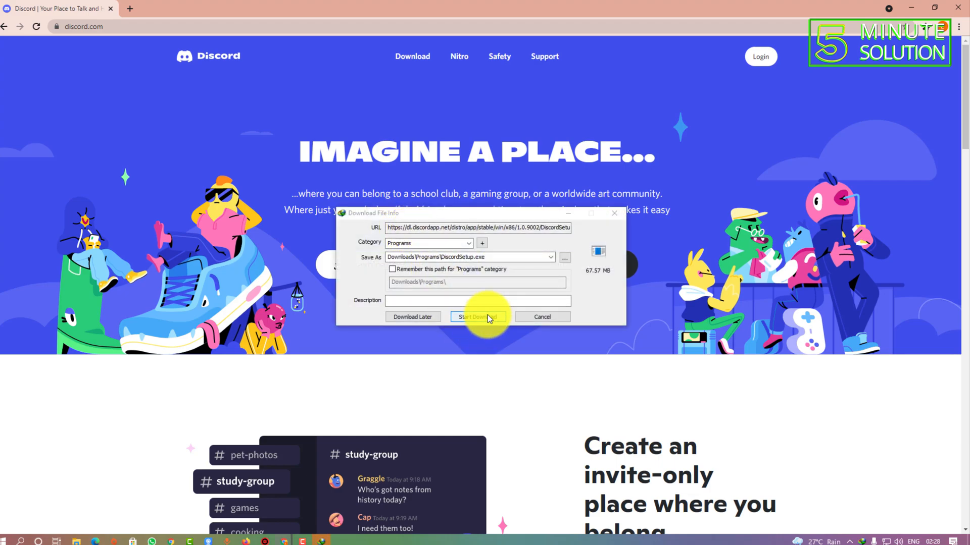
click(478, 316)
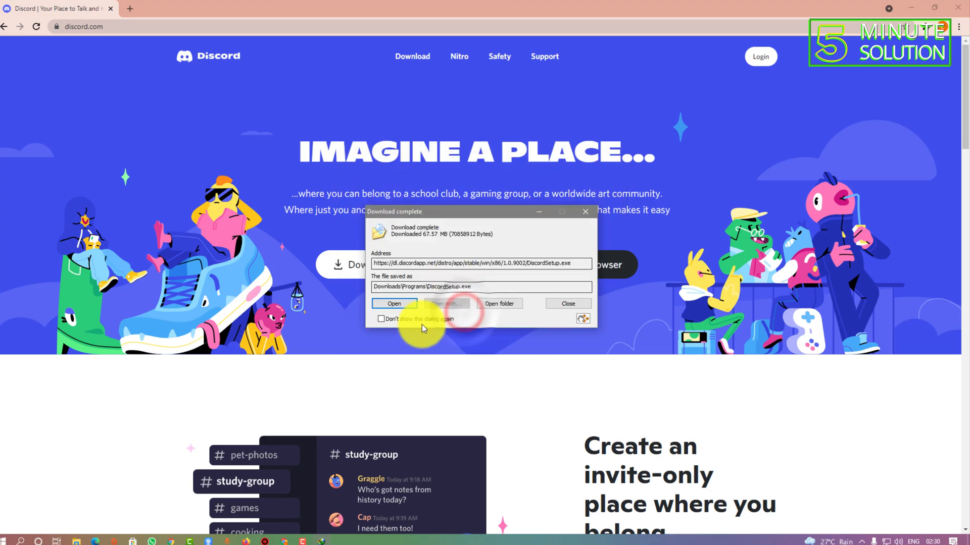
click(567, 304)
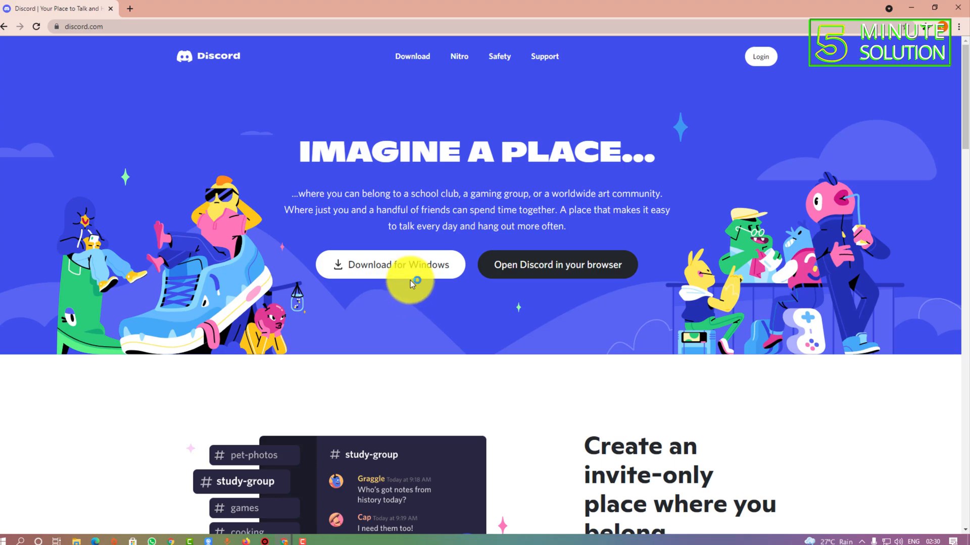
mouse_move(481, 271)
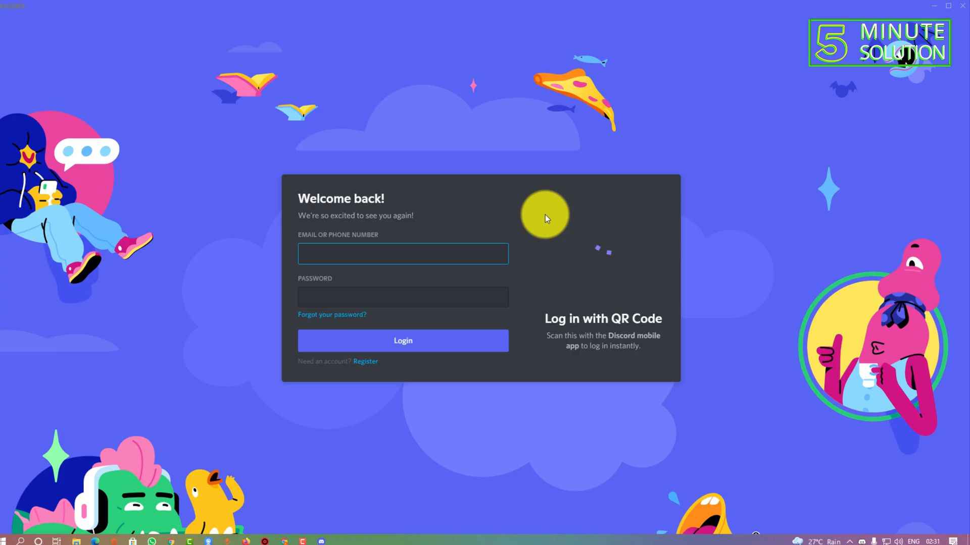
Switch from the login screen to Register and focus the signup Email field
click(403, 253)
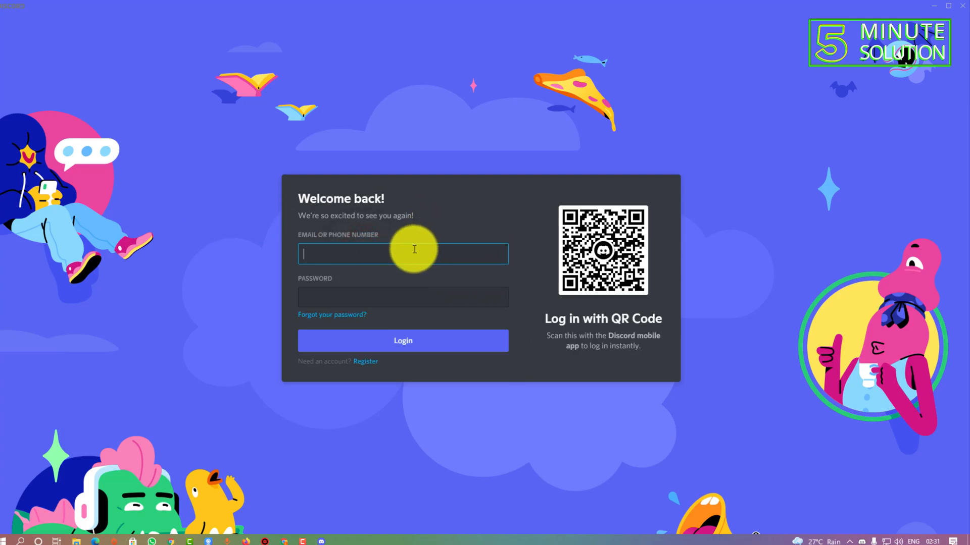
click(364, 362)
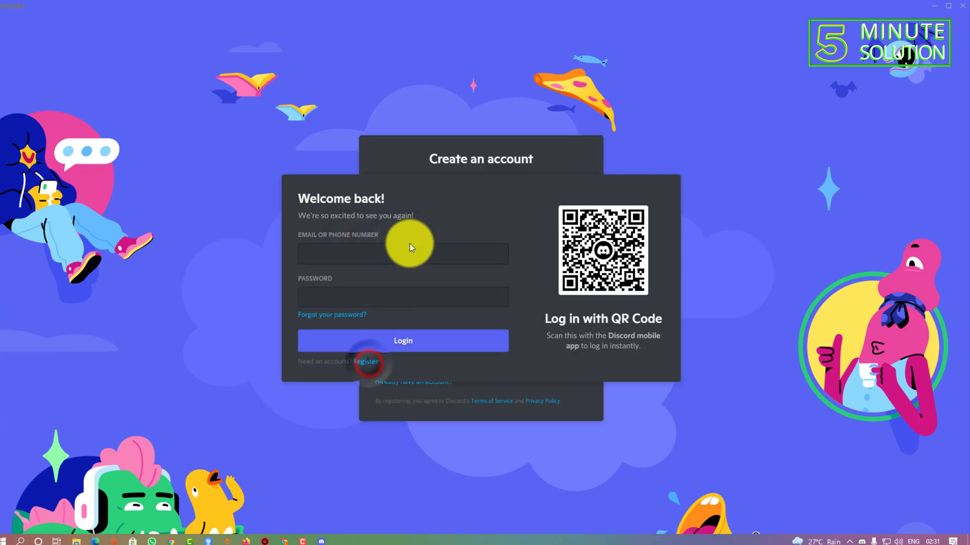
click(366, 362)
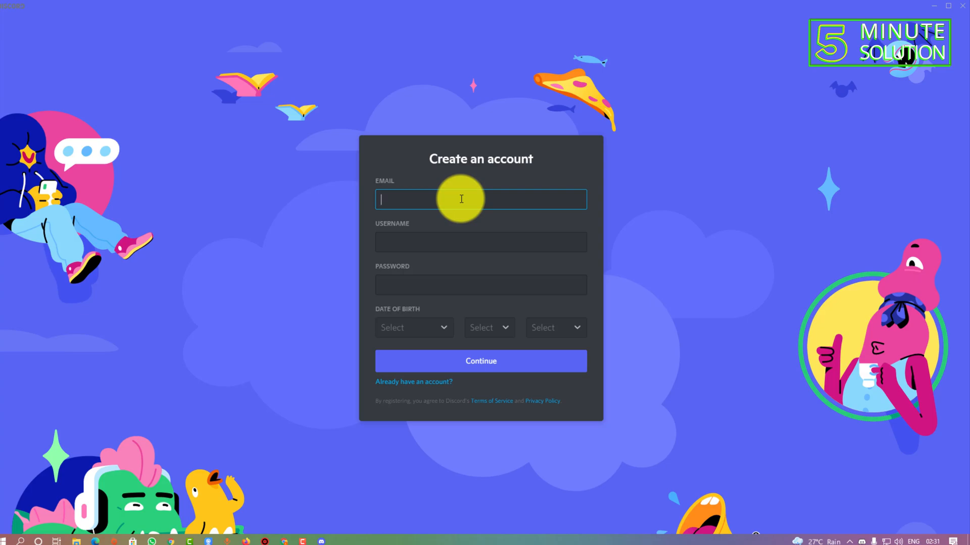
mouse_move(552, 8)
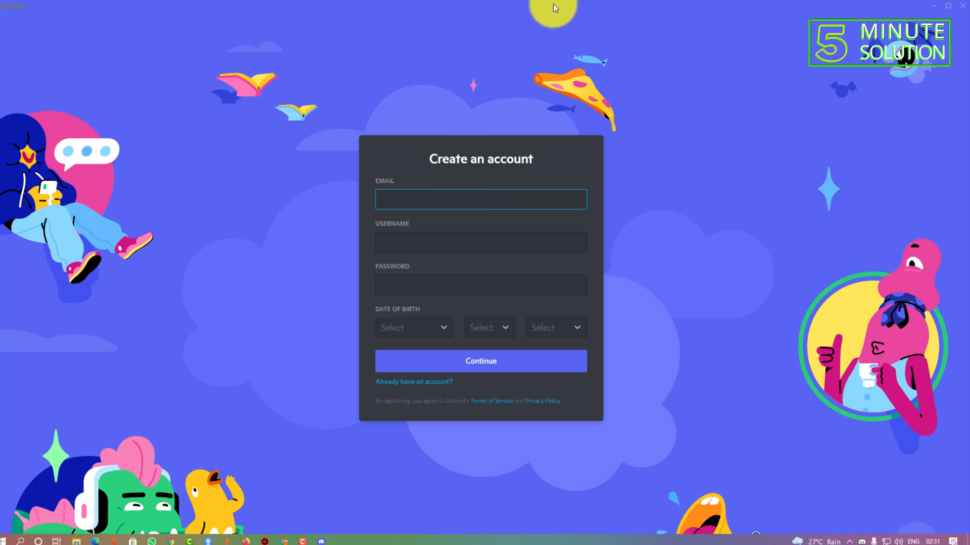
mouse_move(527, 242)
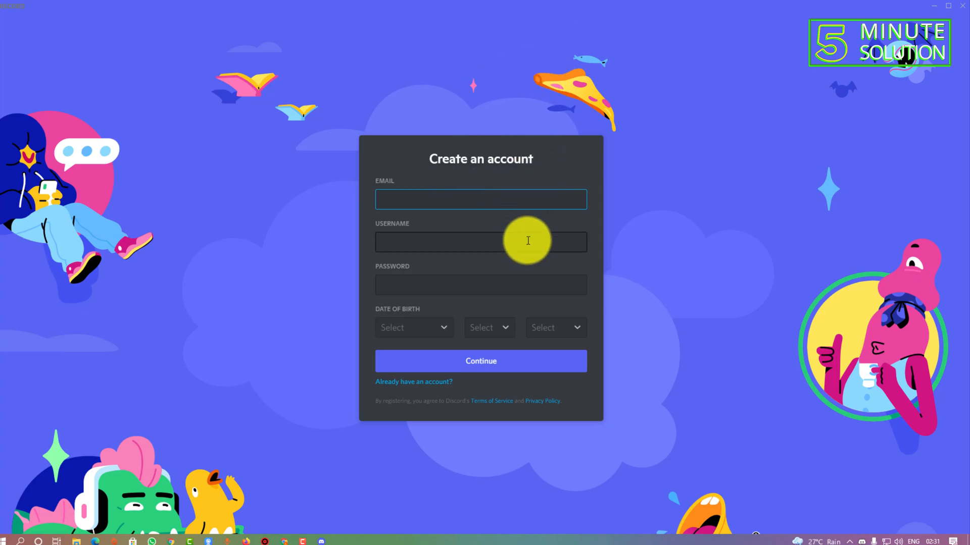